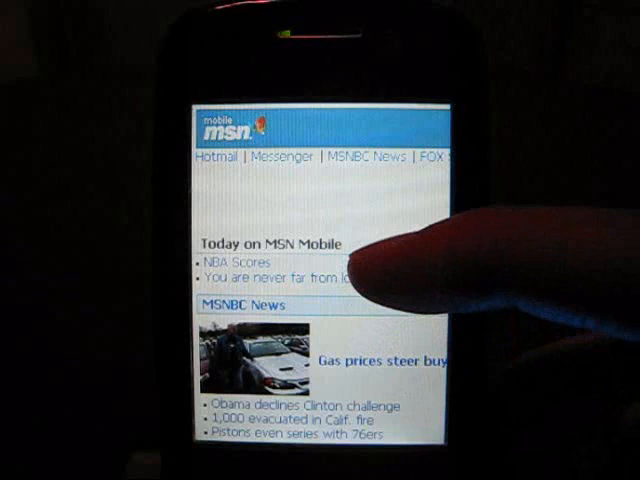
- Scroll the MSN Mobile page and bring up the browser toolbar to navigate elsewhere
scroll("down", 3)
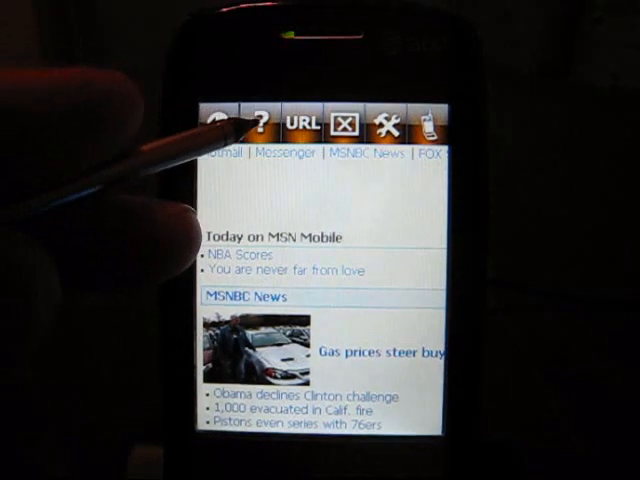
left_click(297, 124)
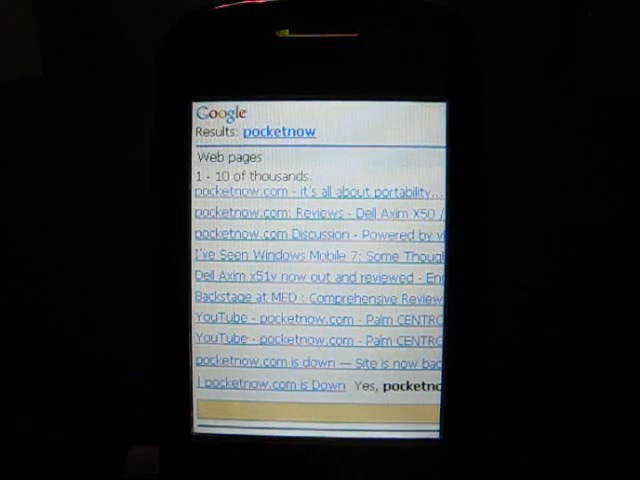
- Open the pocketnow.com result from the Google 'pocketnow' search results
left_click(300, 192)
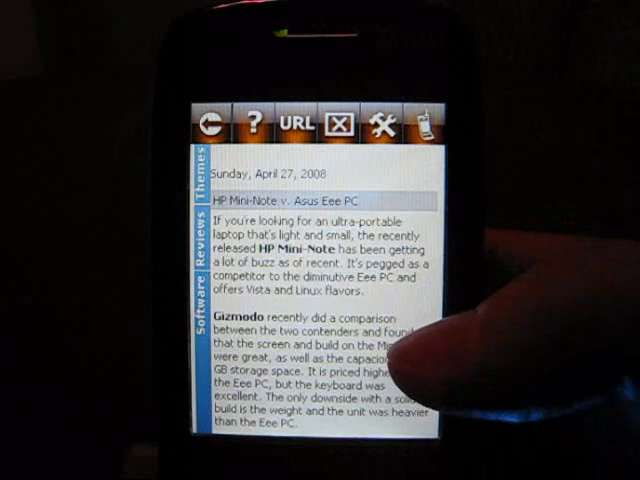
- Flick down through the HP Mini-Note v. Asus Eee PC article on pocketnow.com
scroll("down", 3)
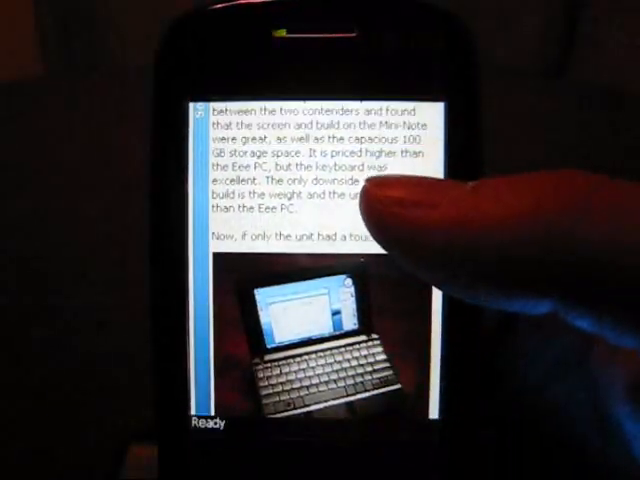
scroll("down", 3)
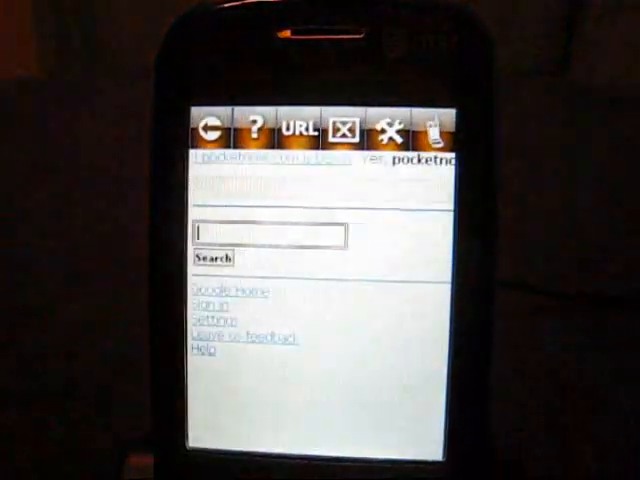
- Tap the Google search box to start a search for 'keywords'
left_click(263, 232)
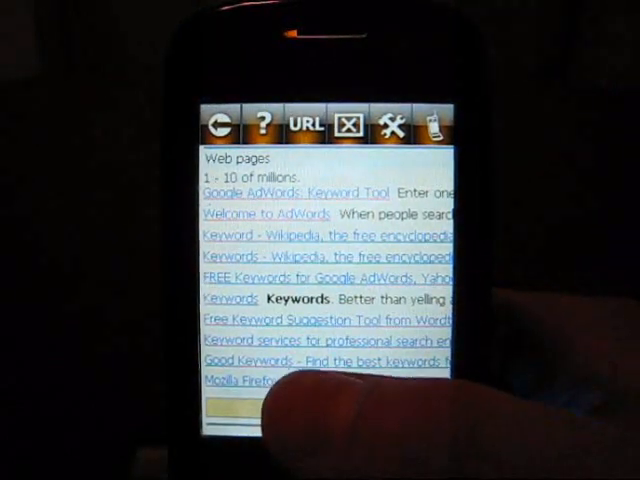
left_click(305, 125)
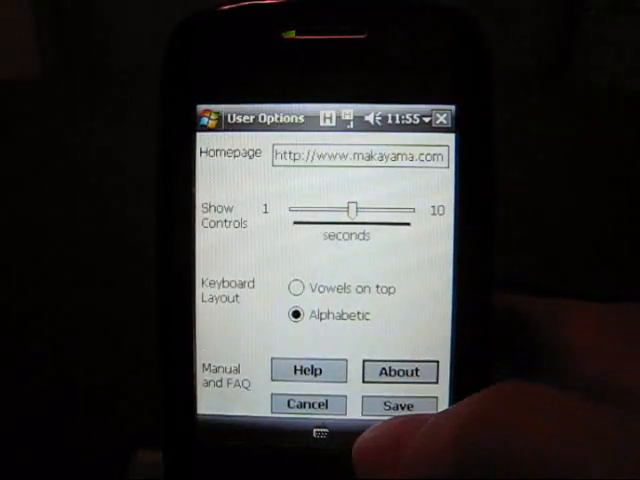
- Open Help and scroll to the manual's 'What are the menu items?' section
left_click(308, 371)
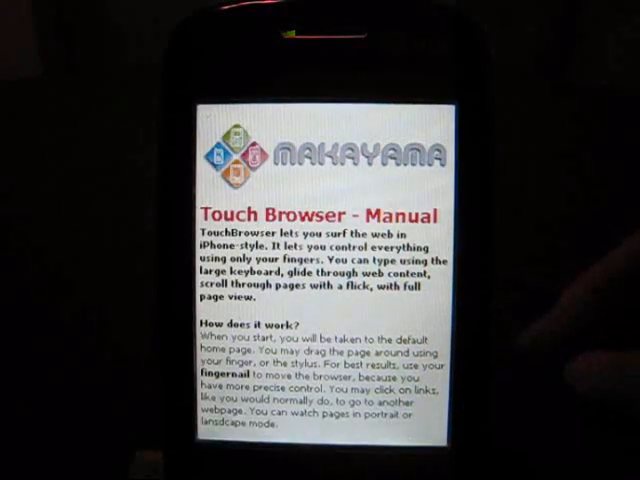
scroll("down", 3)
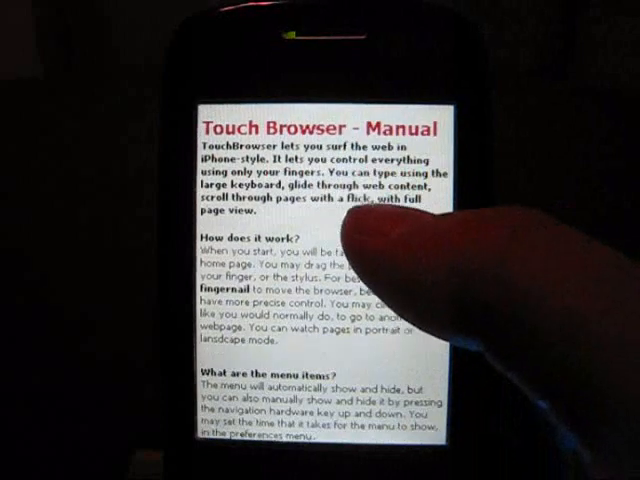